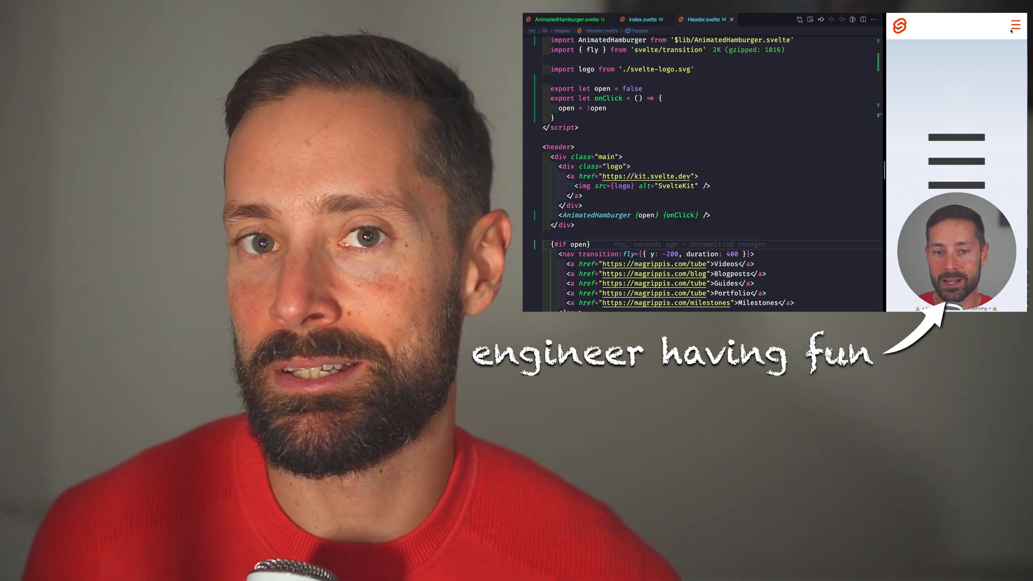
Create the SvelteKit project tailwind-with-svelte via pnpm init svelte@next and pick its template.
left_click(1015, 26)
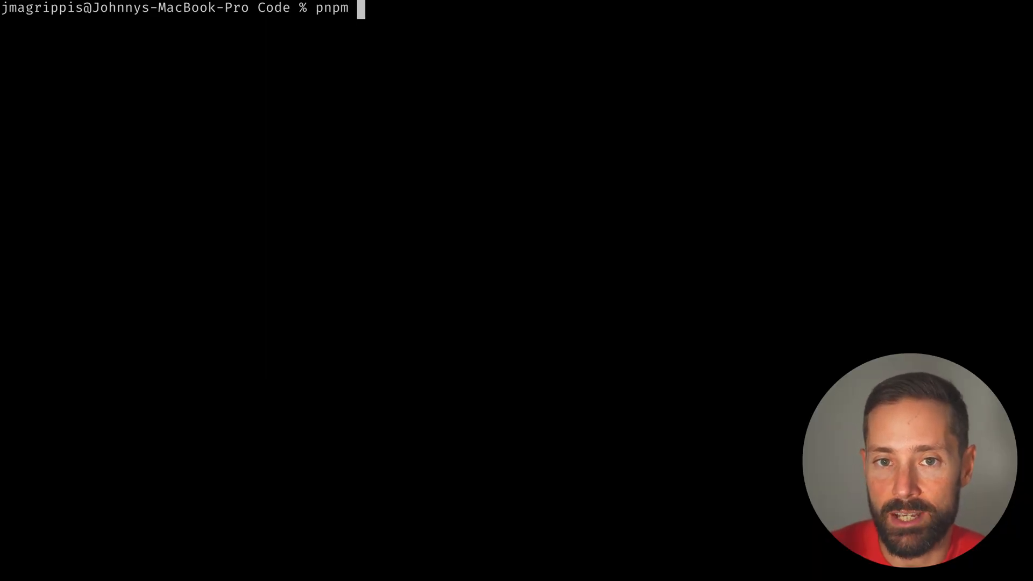
type("init svelte@next")
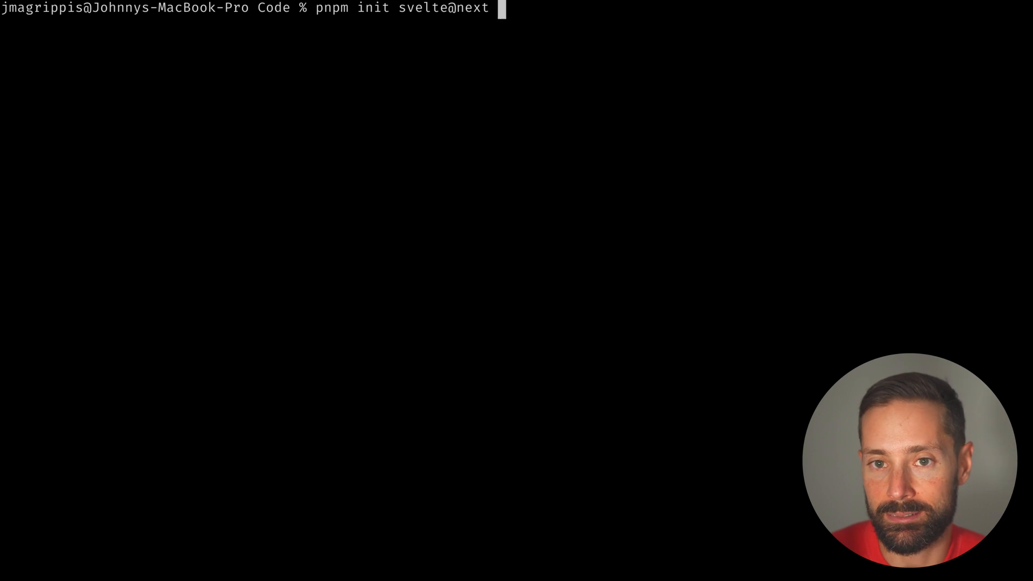
type("tailwind-with-svelte")
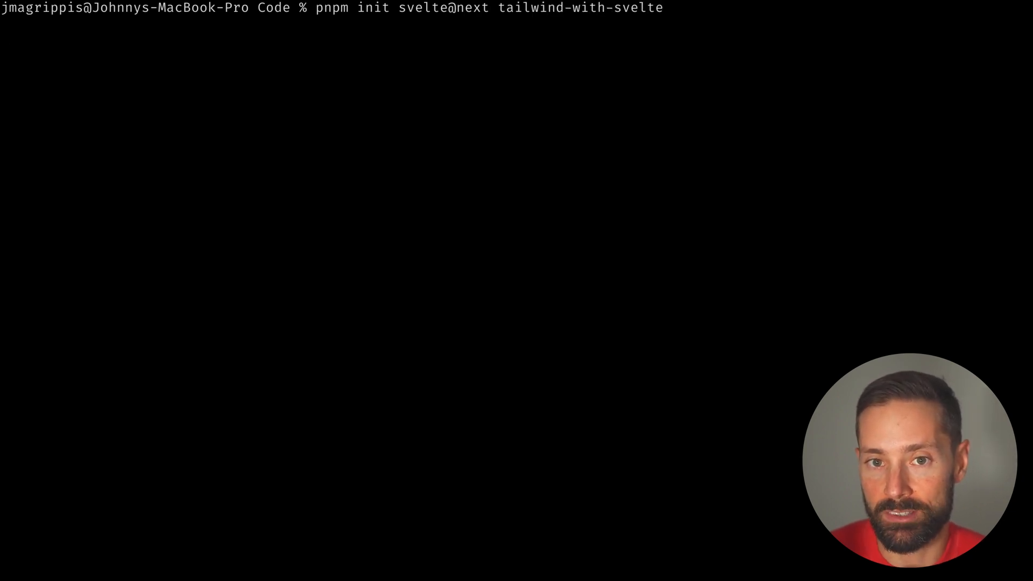
key("Return")
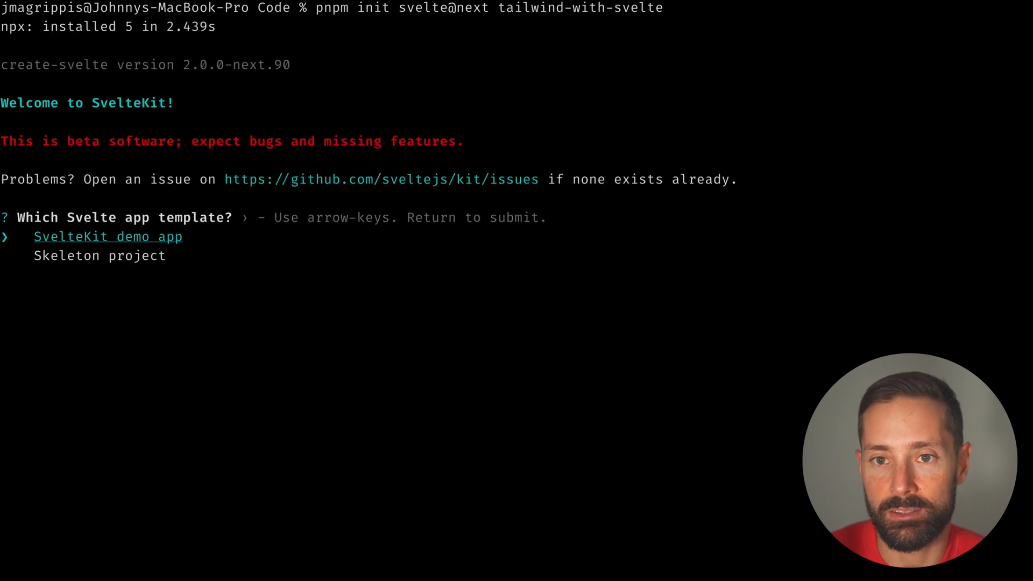
key("Return")
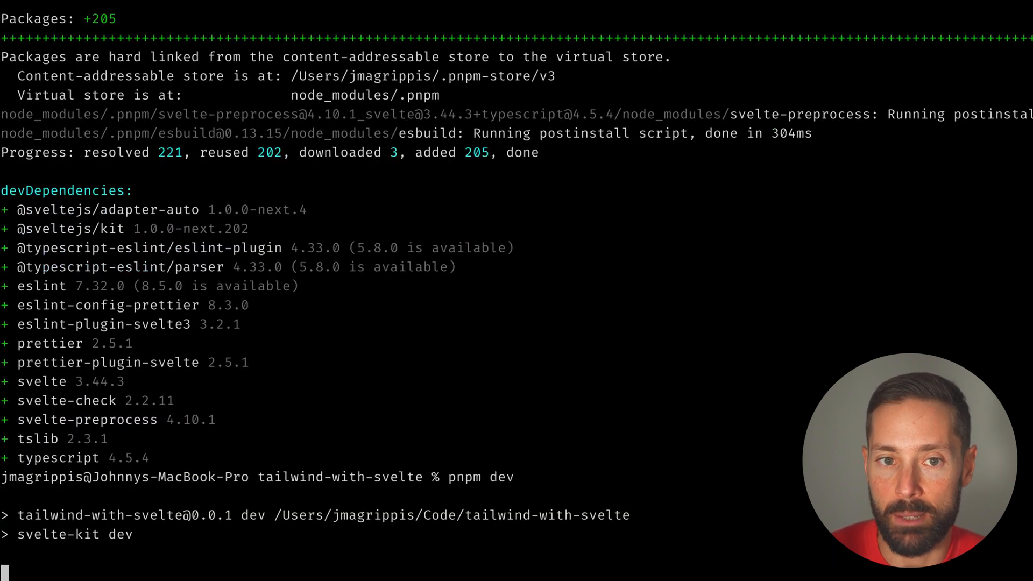
scroll("down", 3)
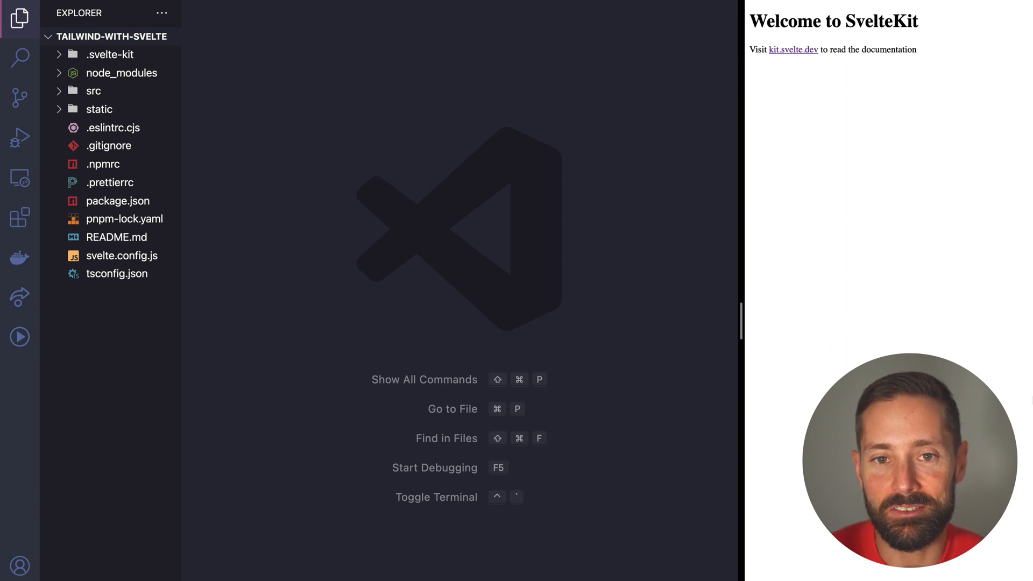
Install tailwindcss, postcss and autoprefixer as dev dependencies from the integrated terminal.
left_click(109, 182)
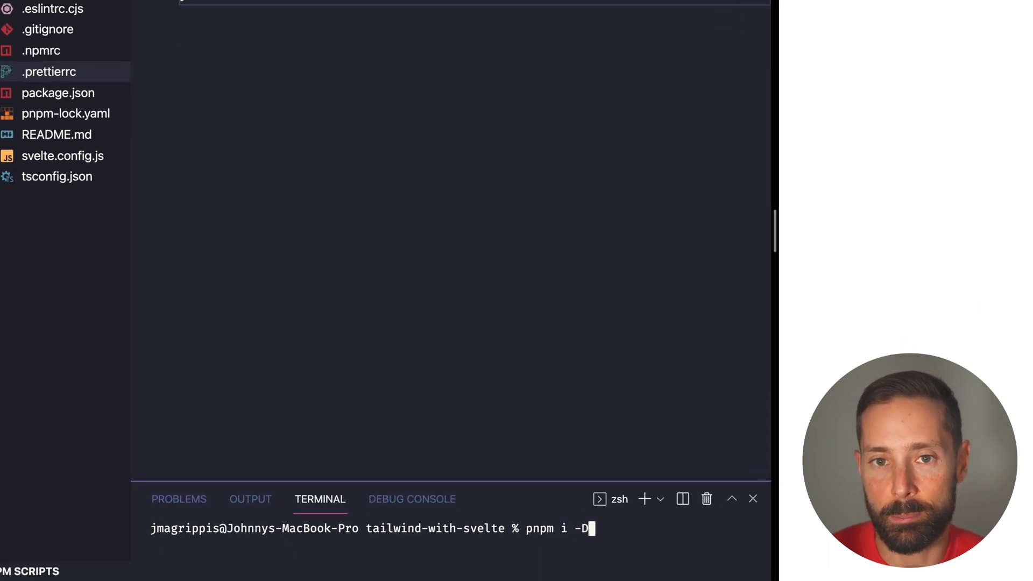
type("tailwindcs")
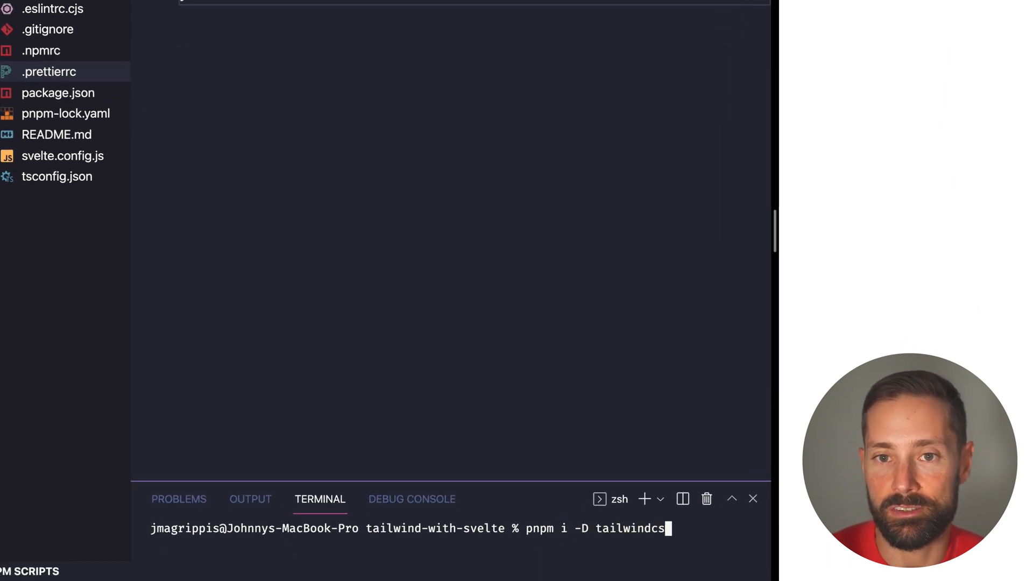
type("s postcss autoprefixer")
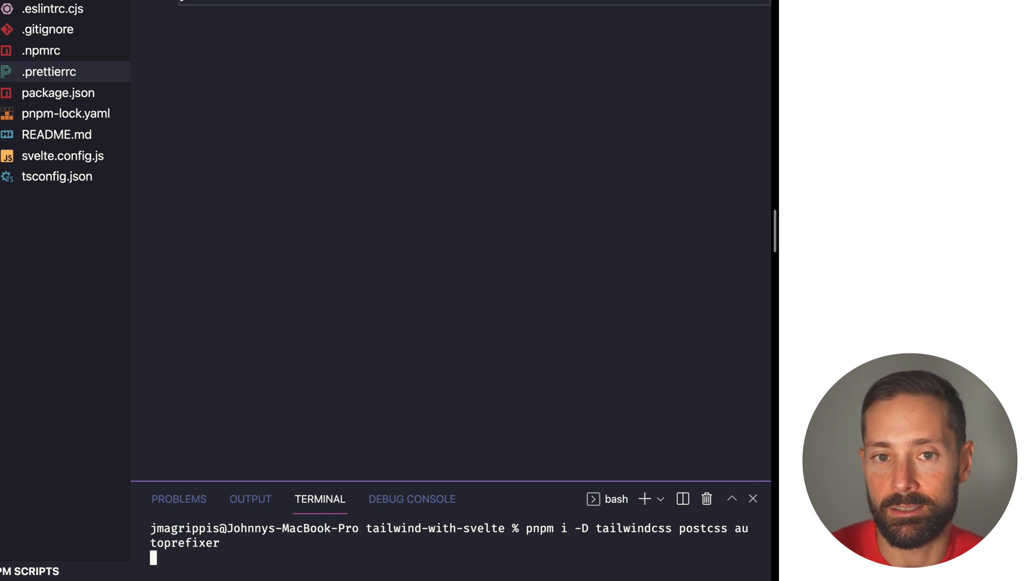
key("Return")
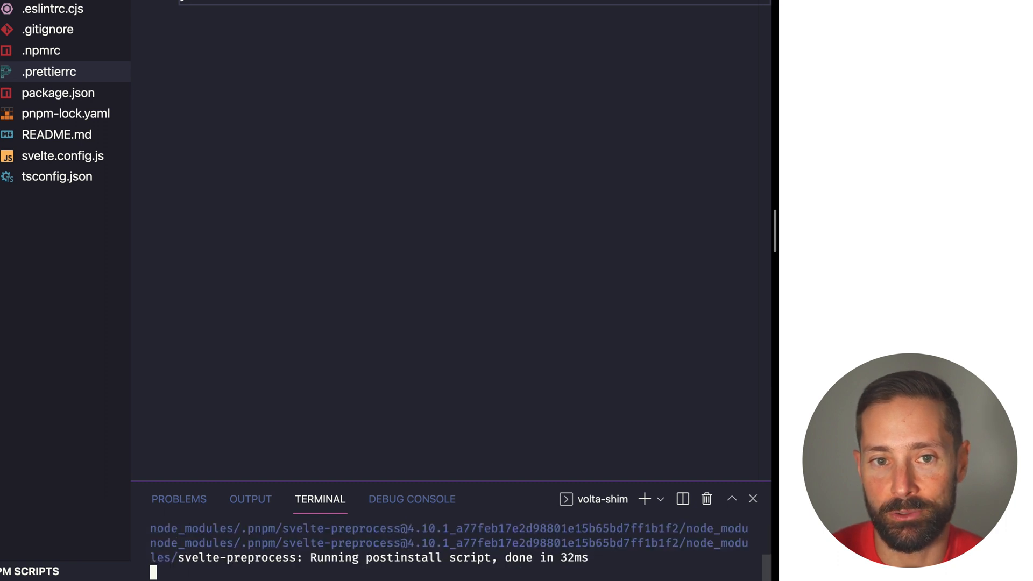
Generate tailwind.config.js with npx tailwindcss init.
type("npx tailwind")
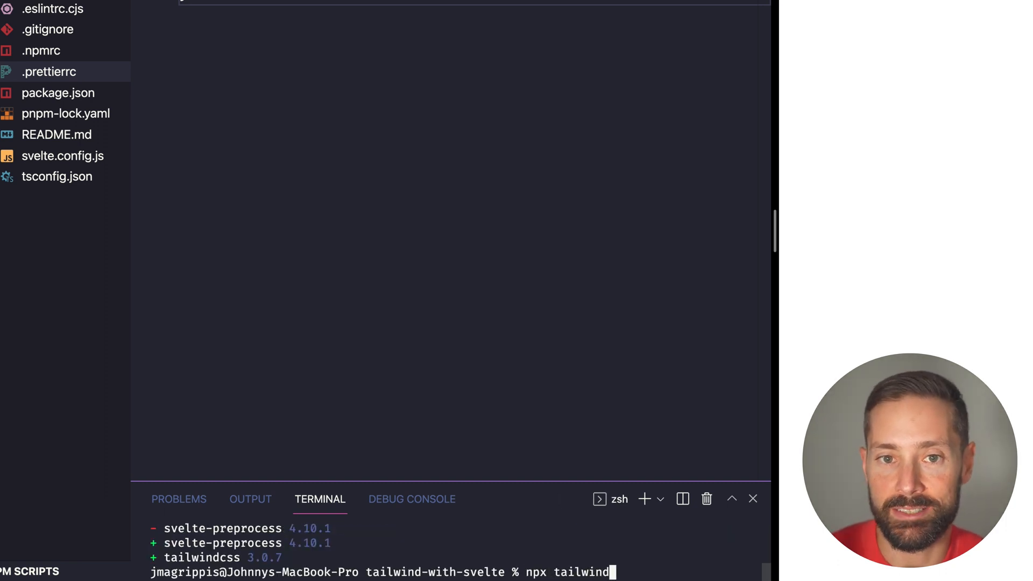
type("css init")
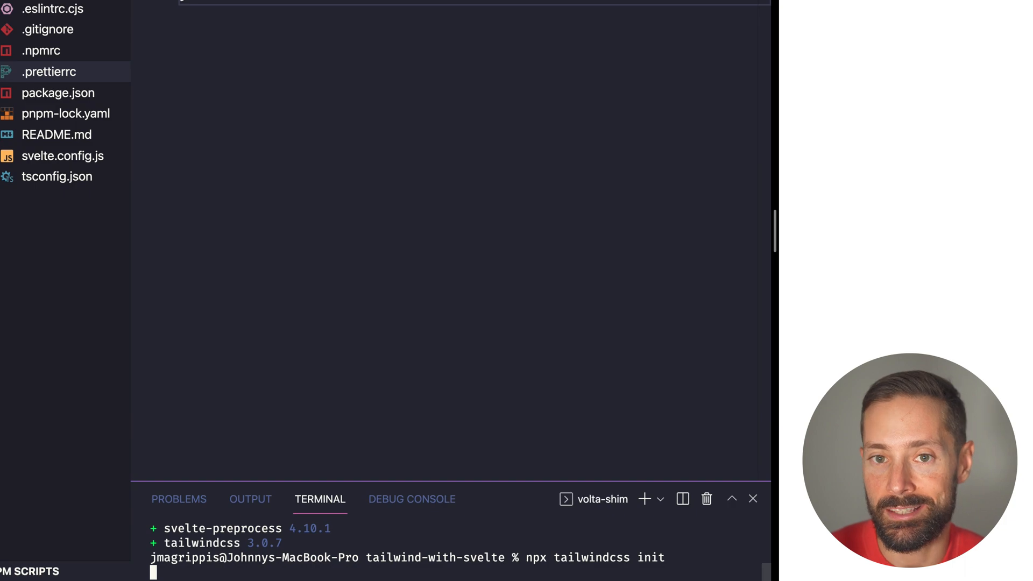
key("Return")
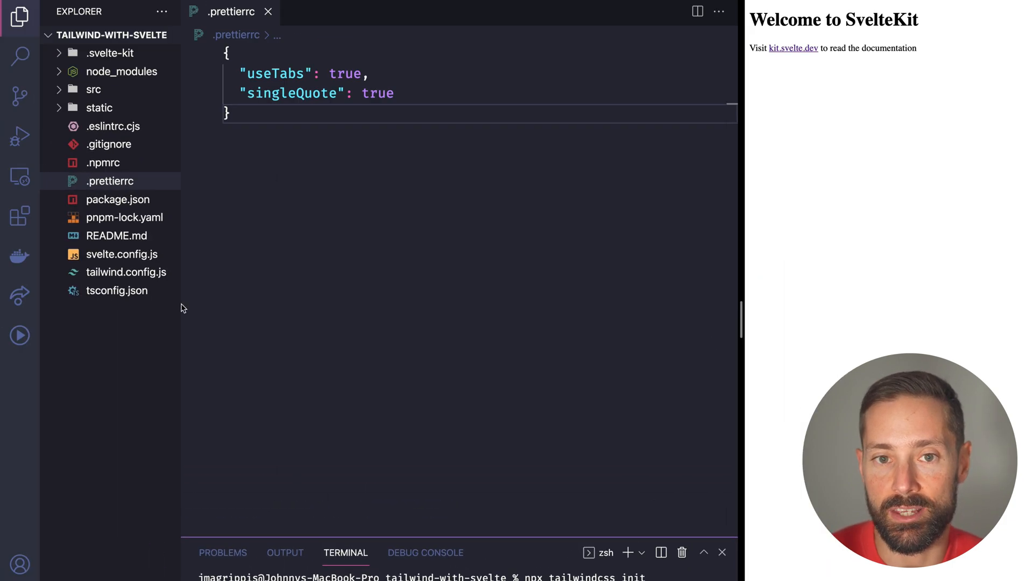
Set the Tailwind config content list to './src/**/*.{html,css,svelte,...}'.
left_click(125, 272)
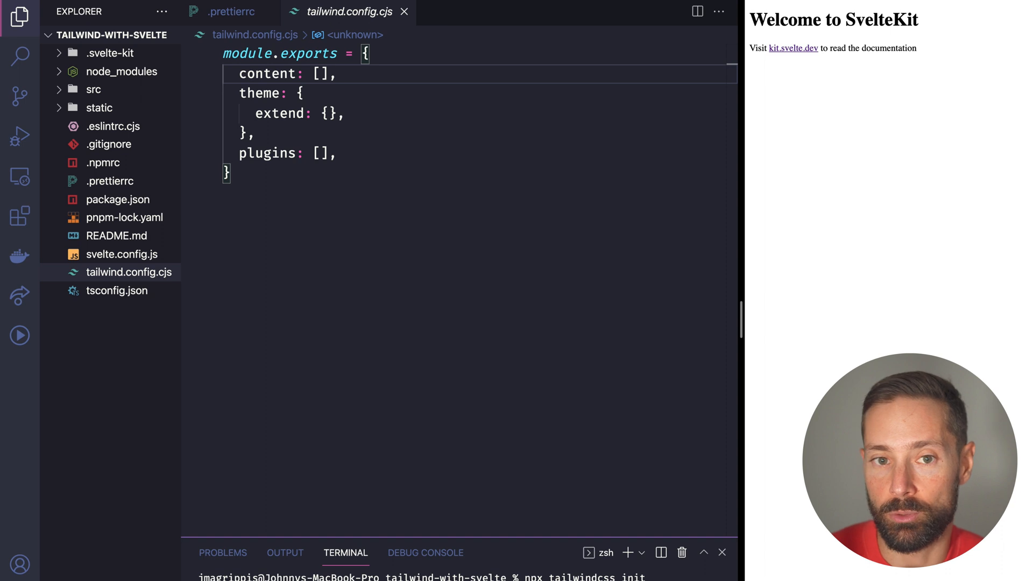
left_click(322, 73)
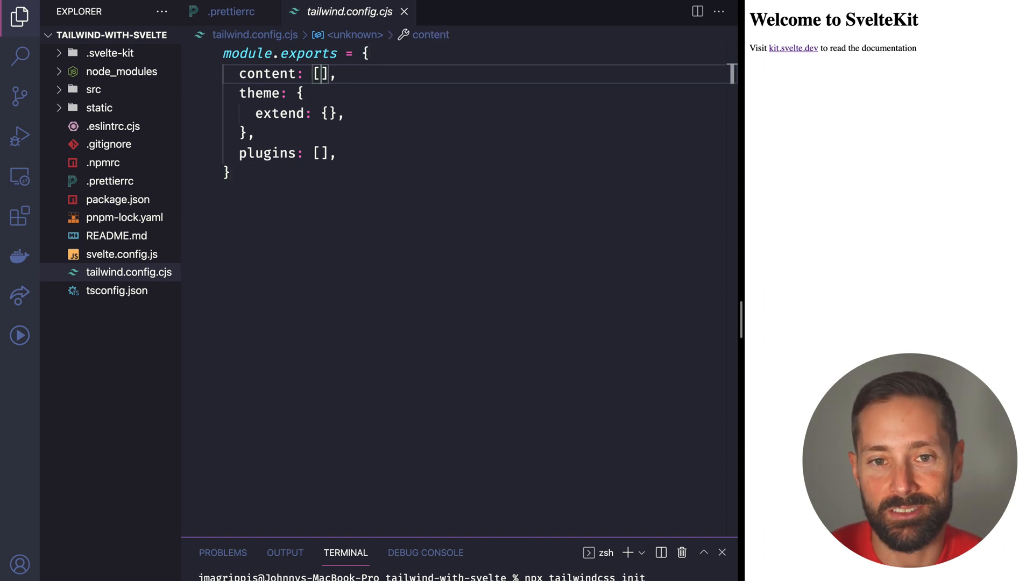
type("'./src/**/*.{js,jsx,ts,tsx}'")
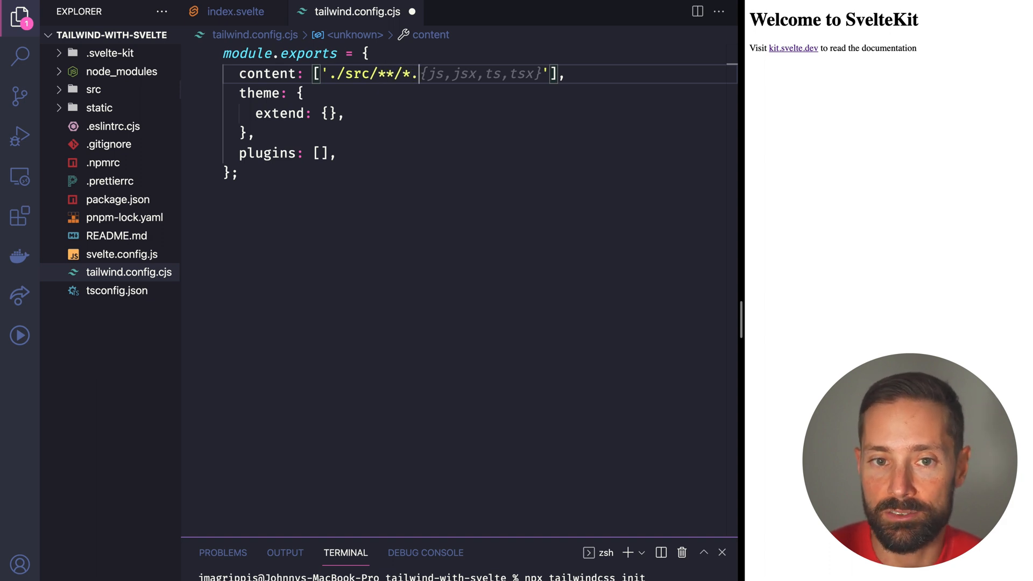
type("html,")
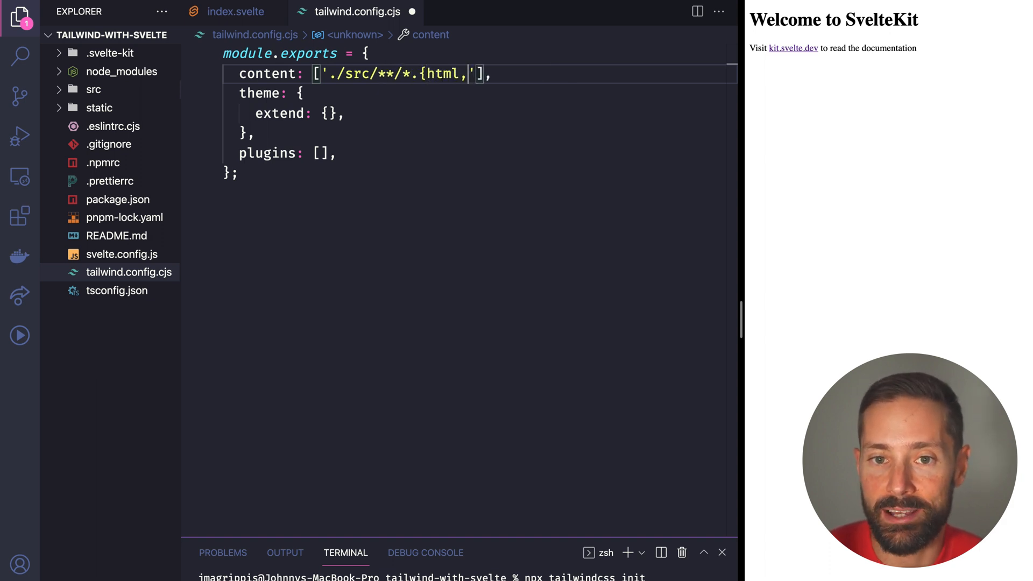
type("css,svel")
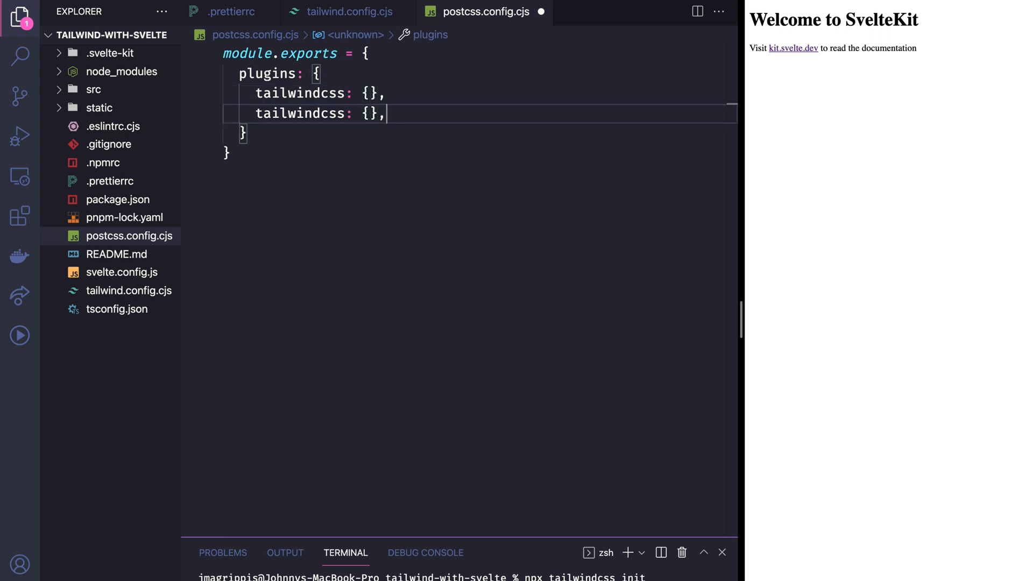
Add the autoprefixer plugin to postcss.config.cjs alongside tailwindcss.
type("autopref")
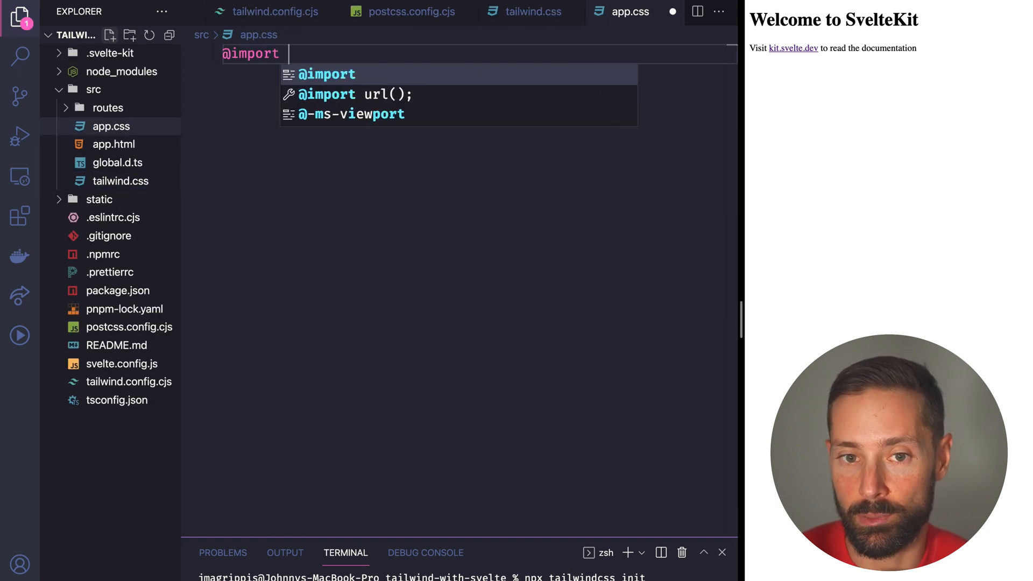
Finish the './tailwind.css' import in app.css and create __layout.svelte with a <main><slot/></main>.
type("'./tailwind.css';")
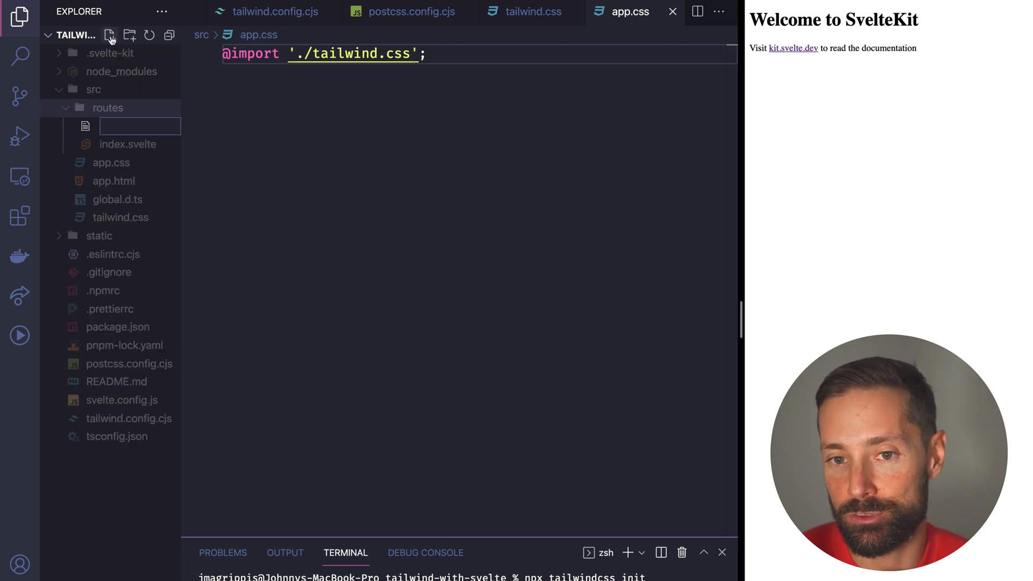
type("__layout.svelte")
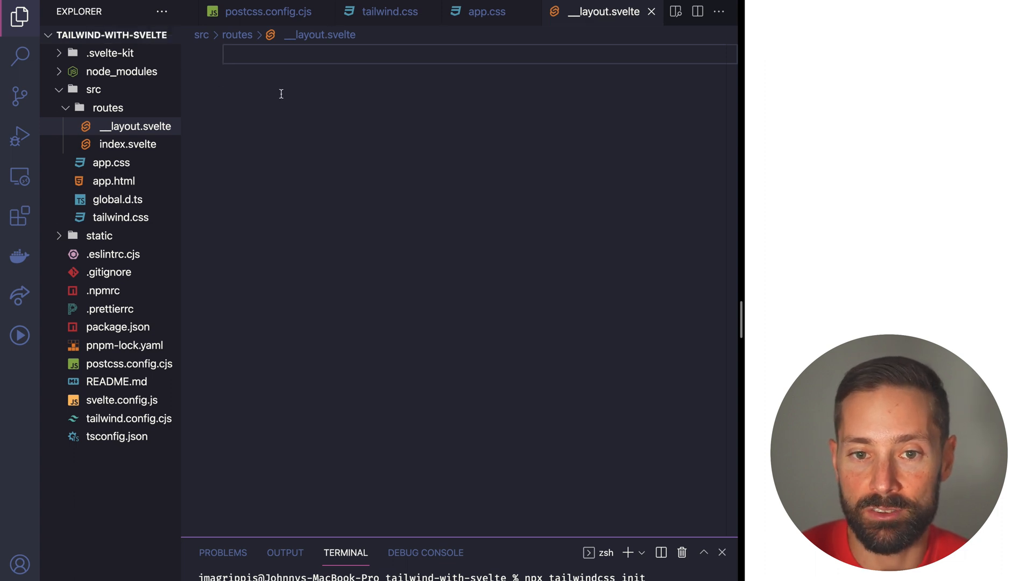
type("<main></main>")
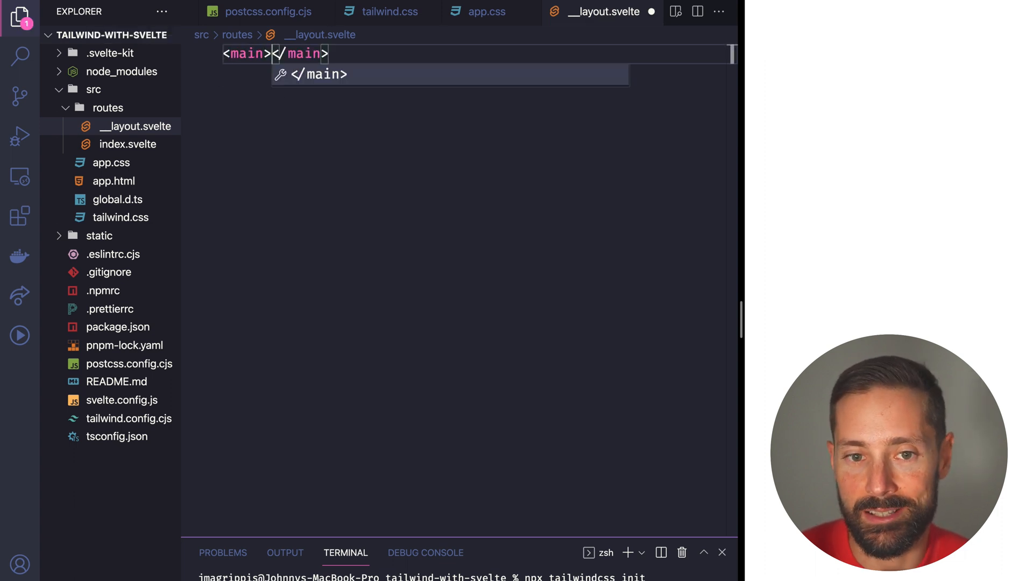
type("<slot/>")
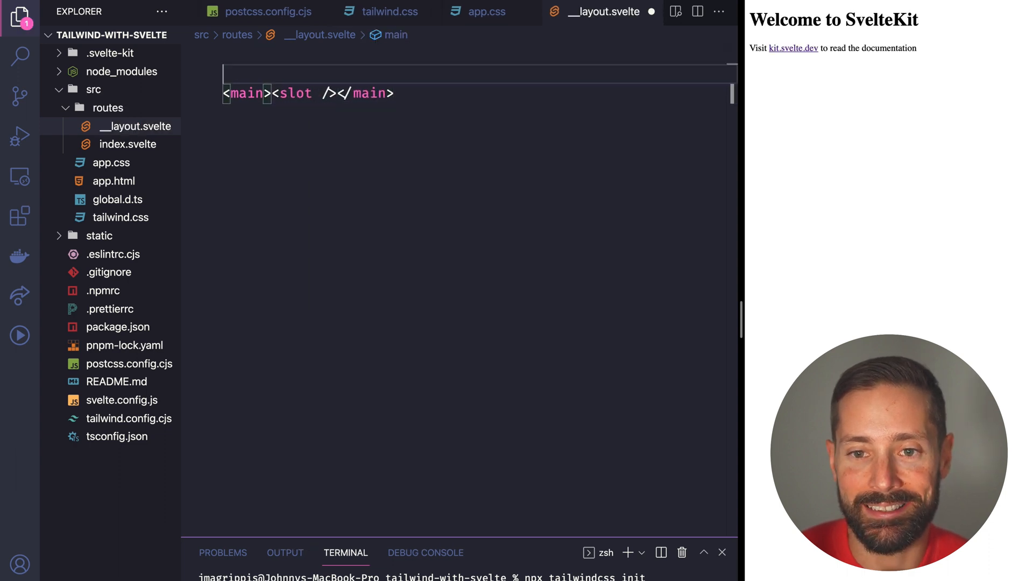
Add a <script lang="ts"> block importing '../app.css' to the layout.
type("<script></script>")
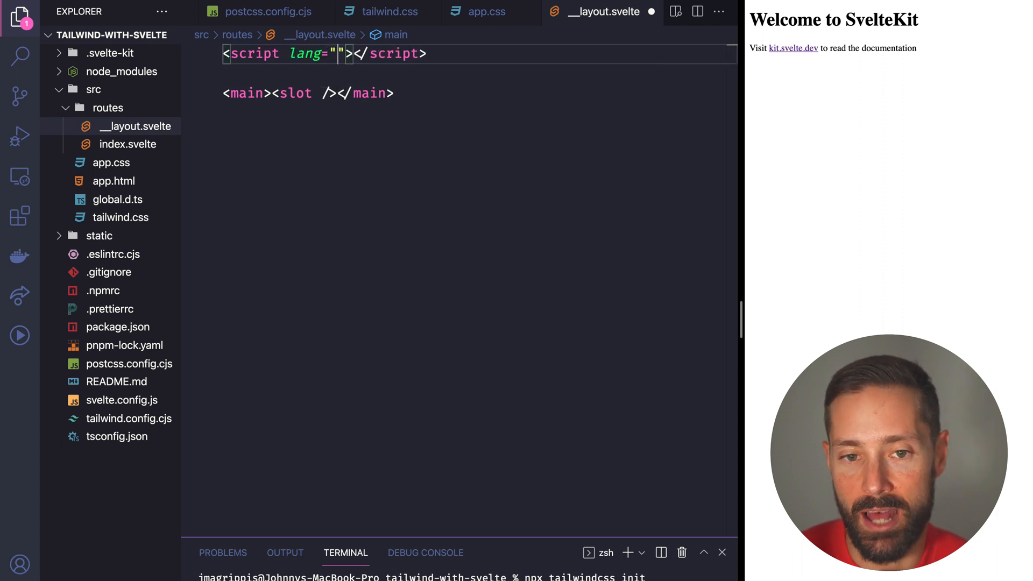
type("ts\"\">import")
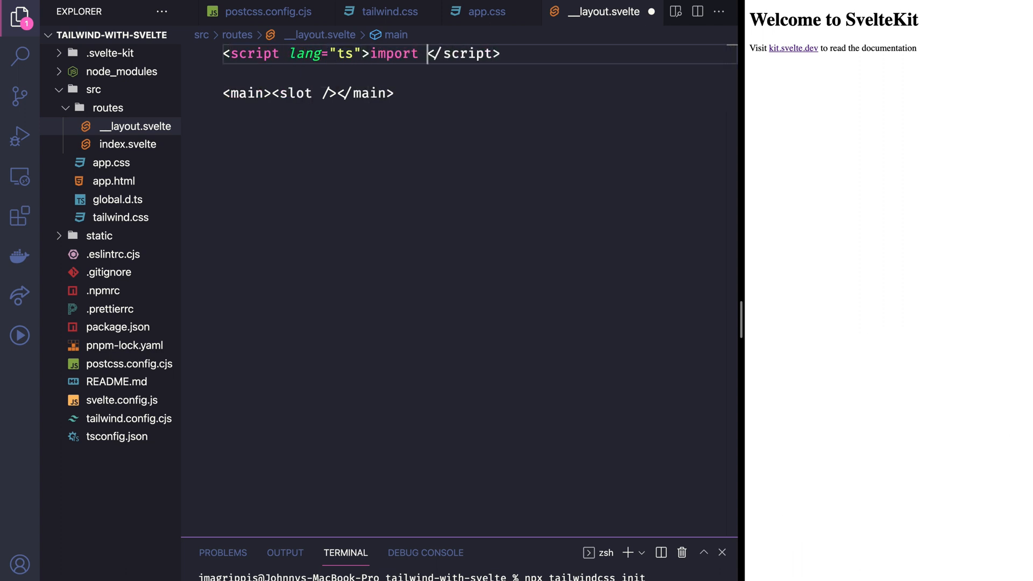
type("'../app")
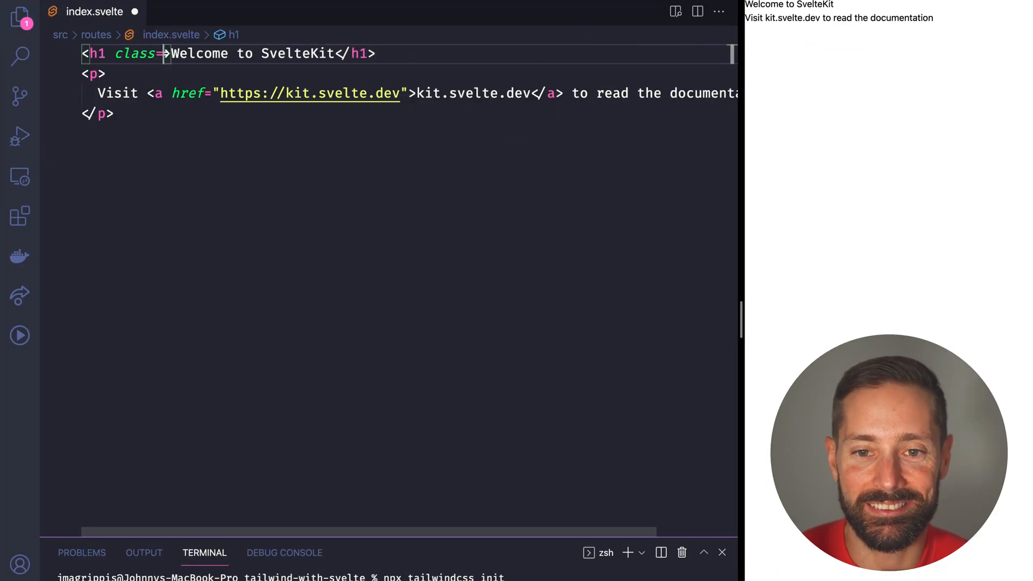
Give the index h1 classes text-4xl underline with rose wavy decoration.
type("\"text-4xl\"")
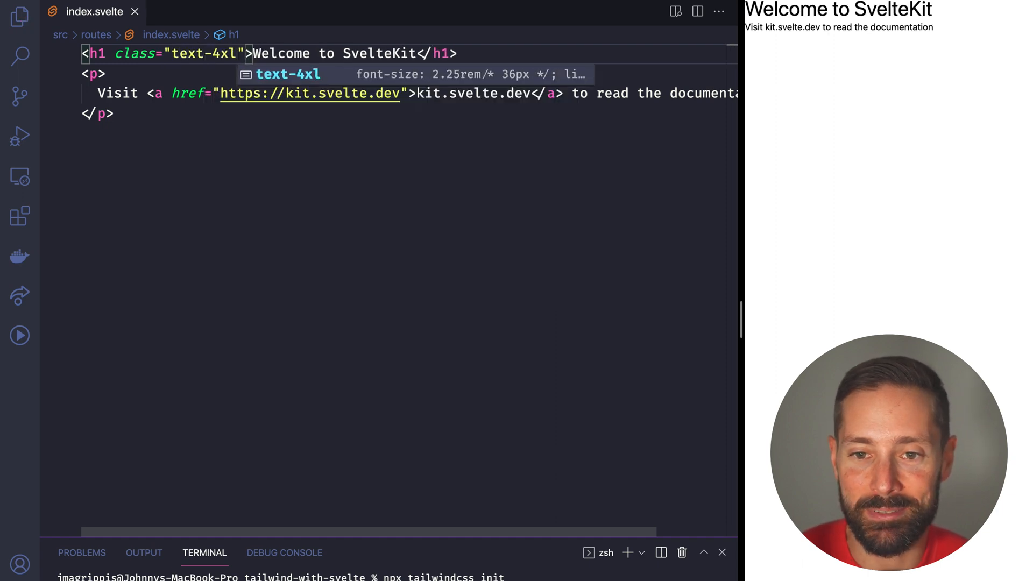
type("underline decoration-rose-400 decoration-wav")
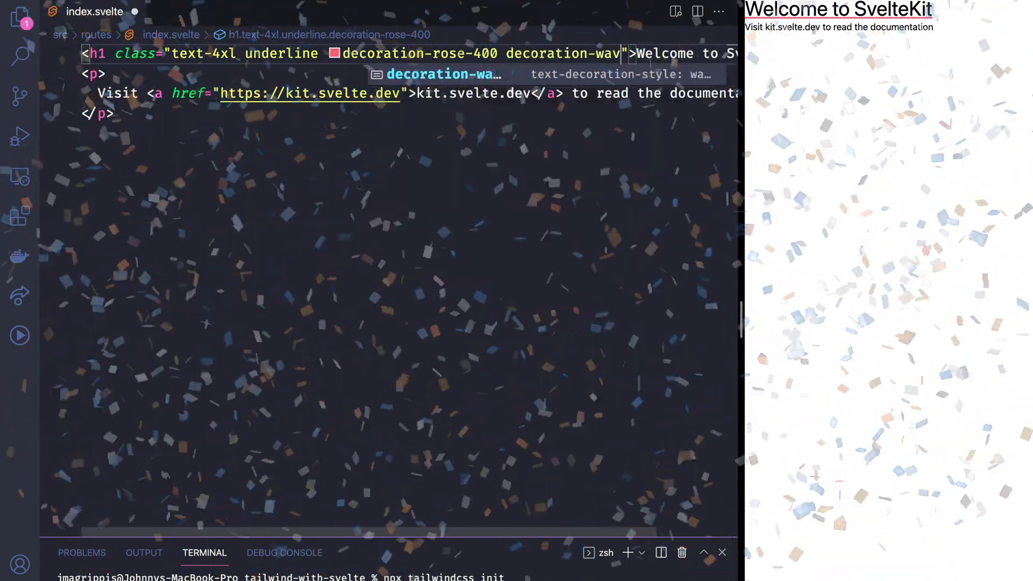
left_click(198, 12)
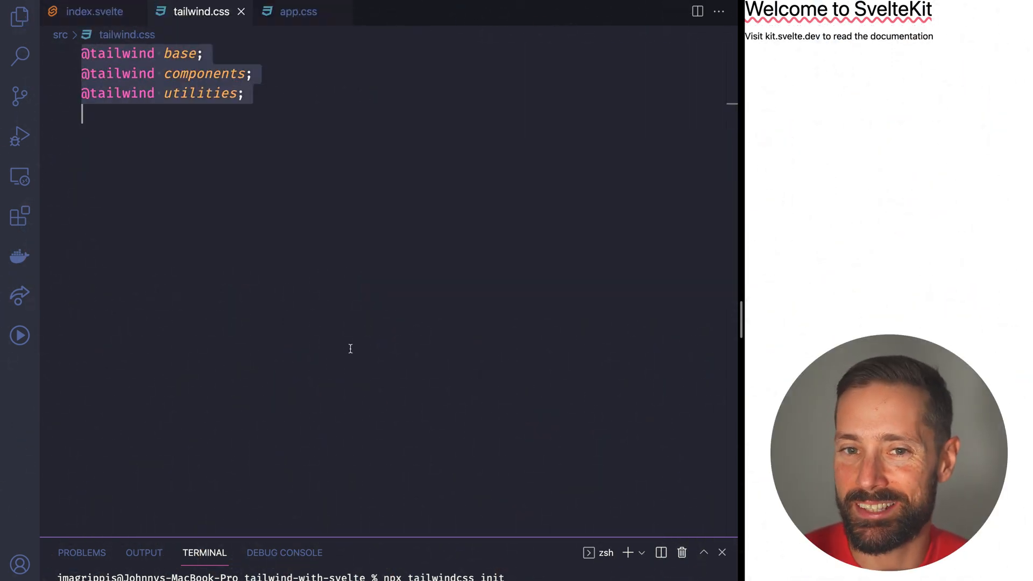
left_click(298, 12)
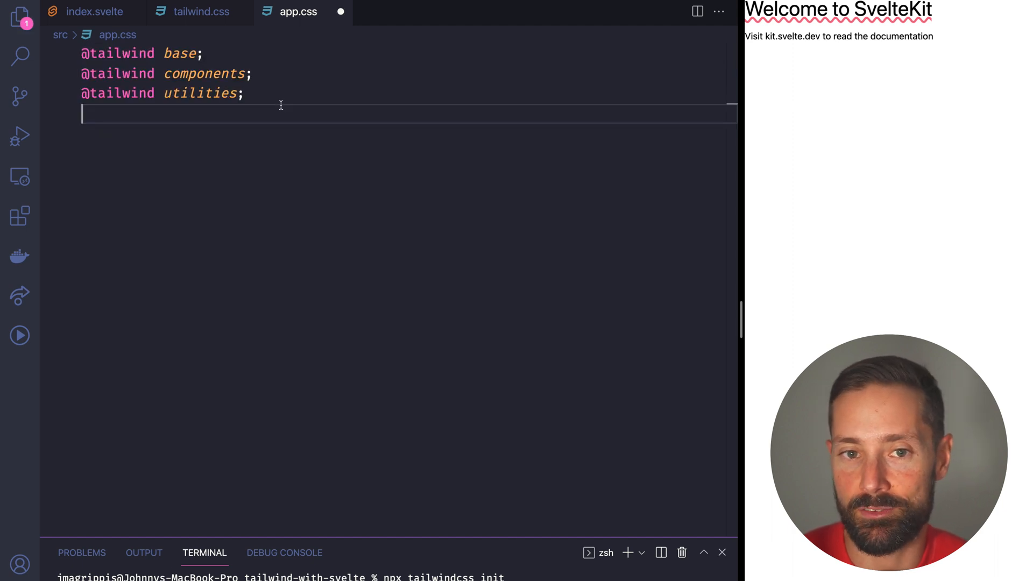
type("@import './tailwind.css';")
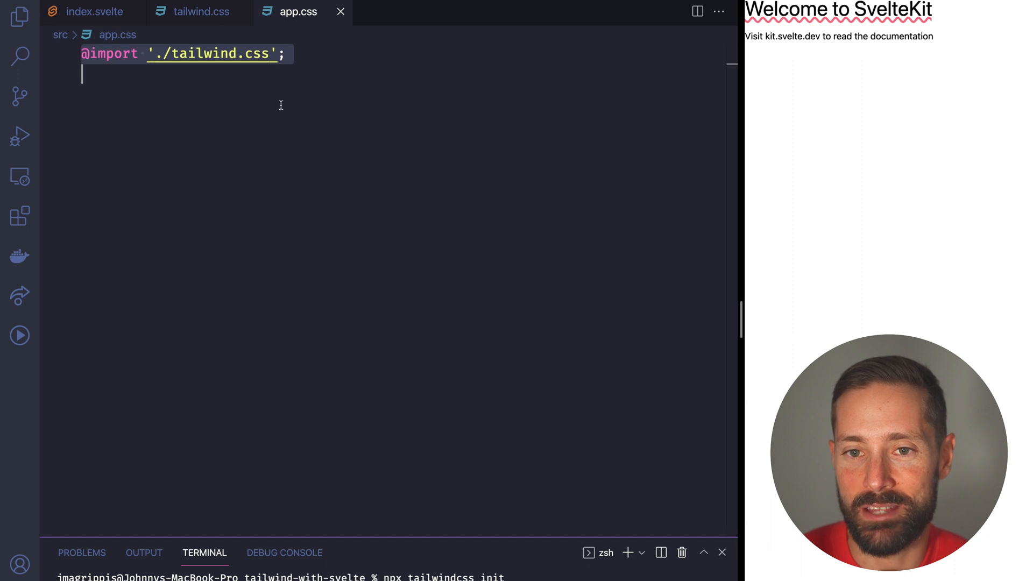
left_click(96, 12)
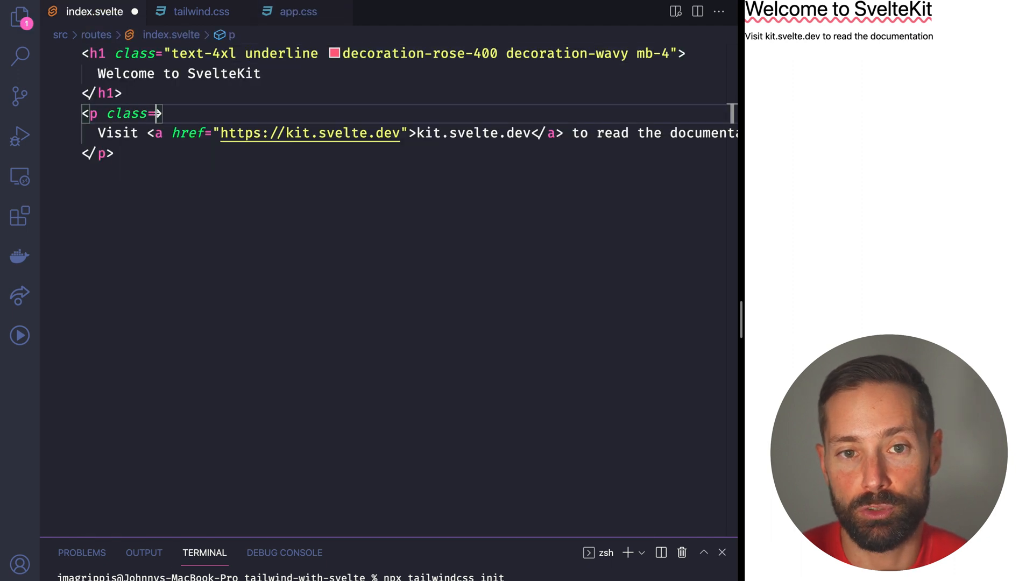
type("\"card\"")
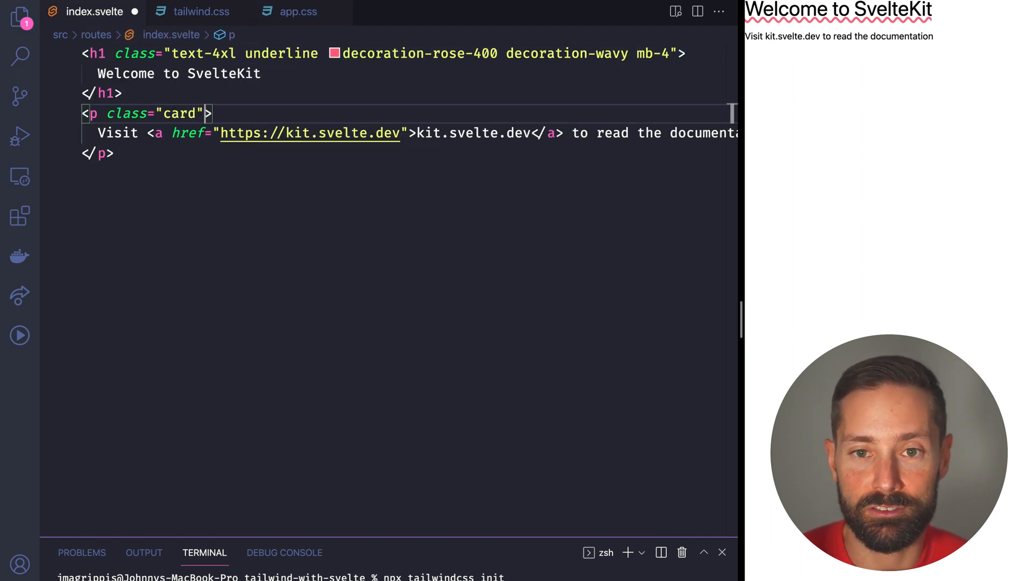
left_click(200, 12)
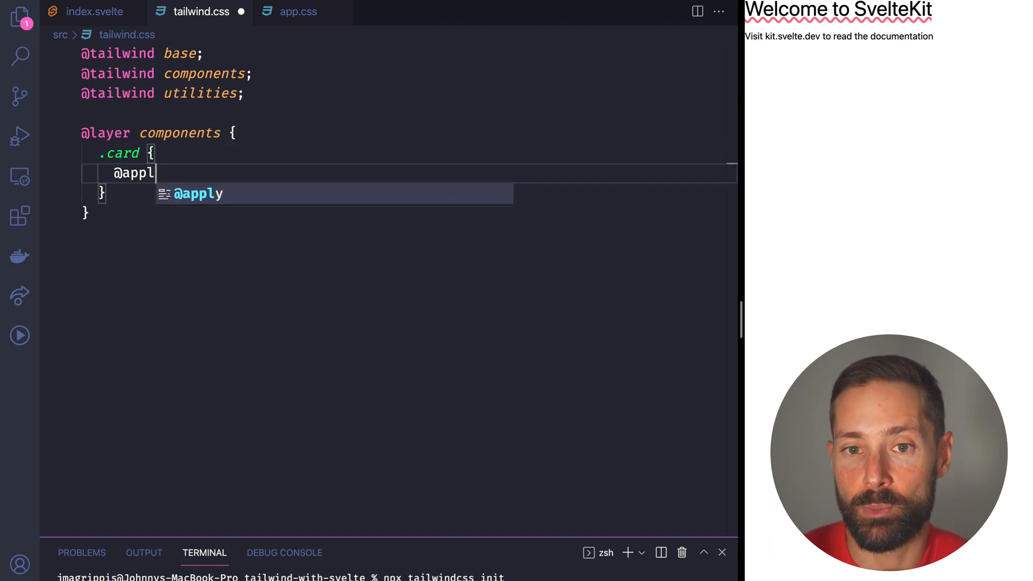
type("bg-white")
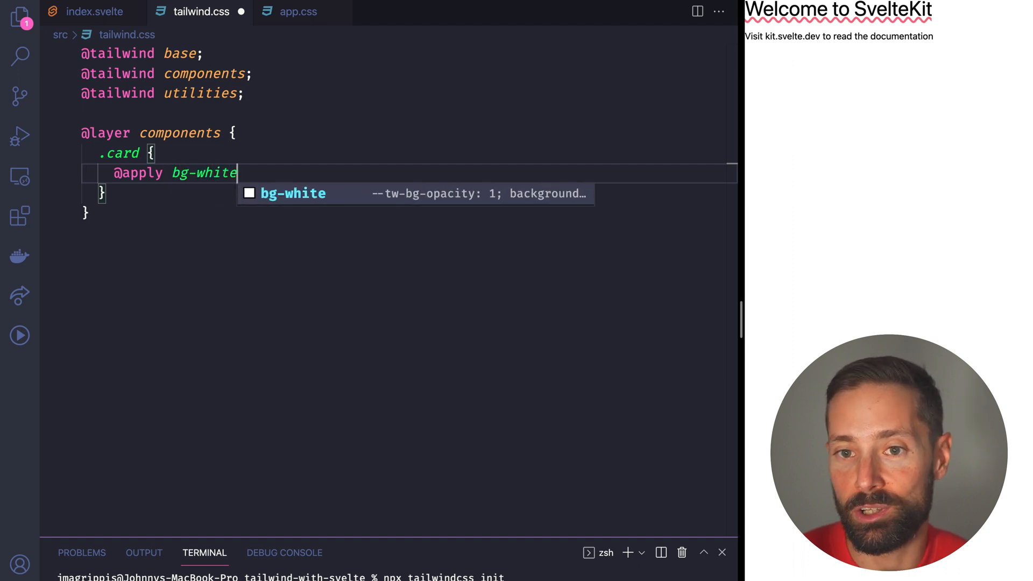
type("rounded p-6")
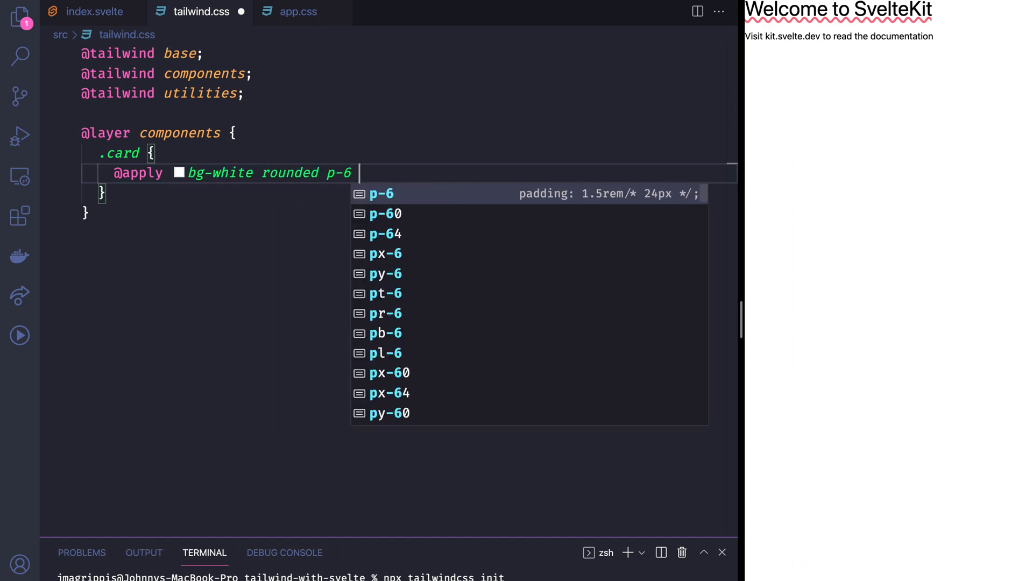
type("shadow-lg;")
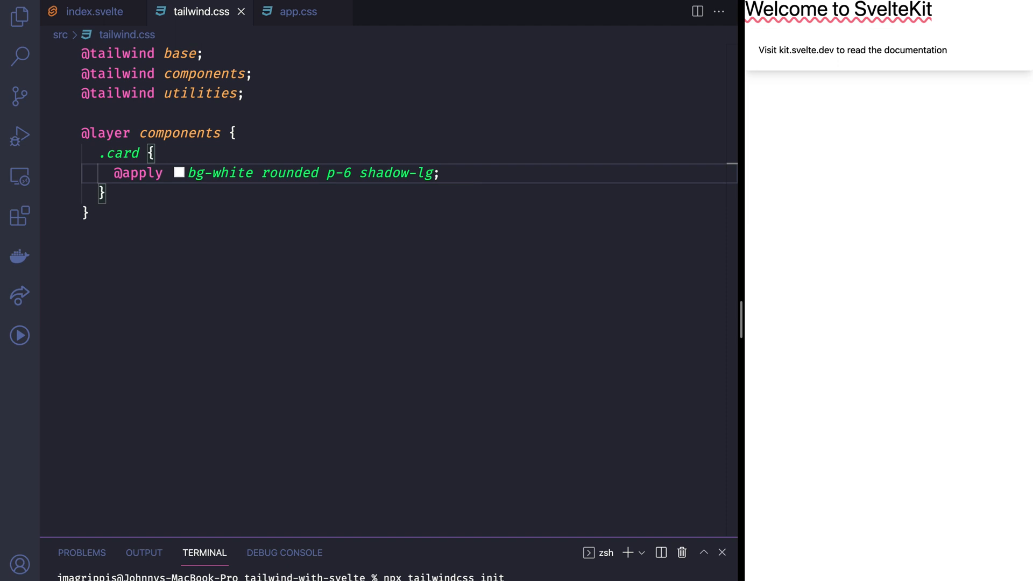
type("shadow-rose")
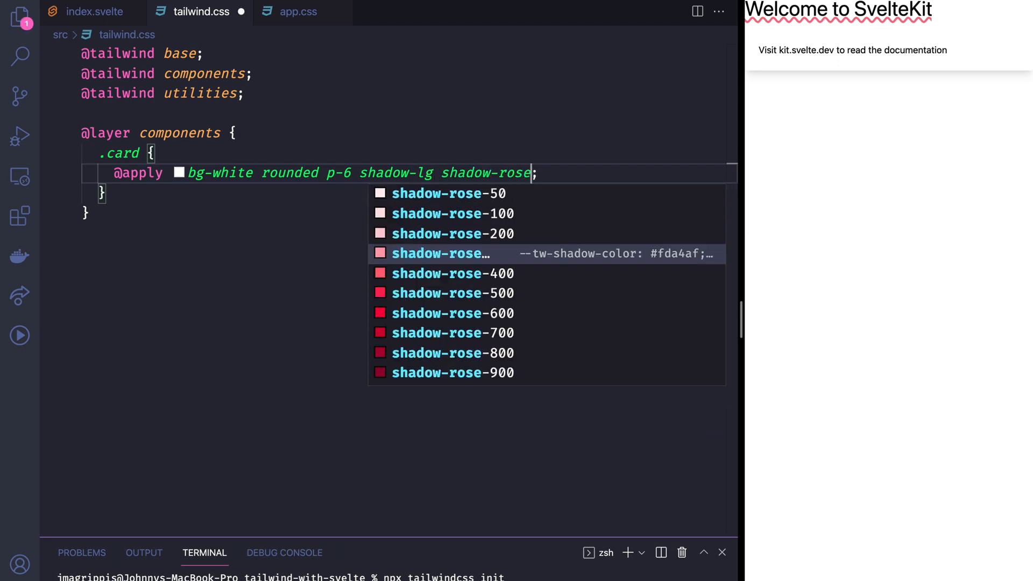
left_click(96, 12)
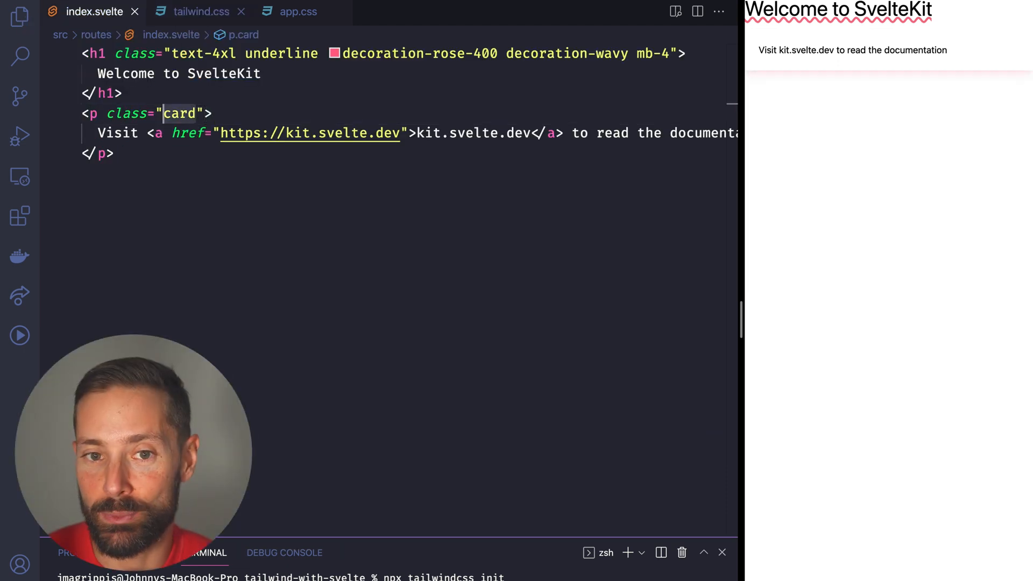
Write the card classes bg-white rounded p-6 shadow-lg shadow-rose-600/10 into Card.svelte and inspect it in the preview.
type("bg-white rounded p-6 shadow-lg shadow-rose-600/10")
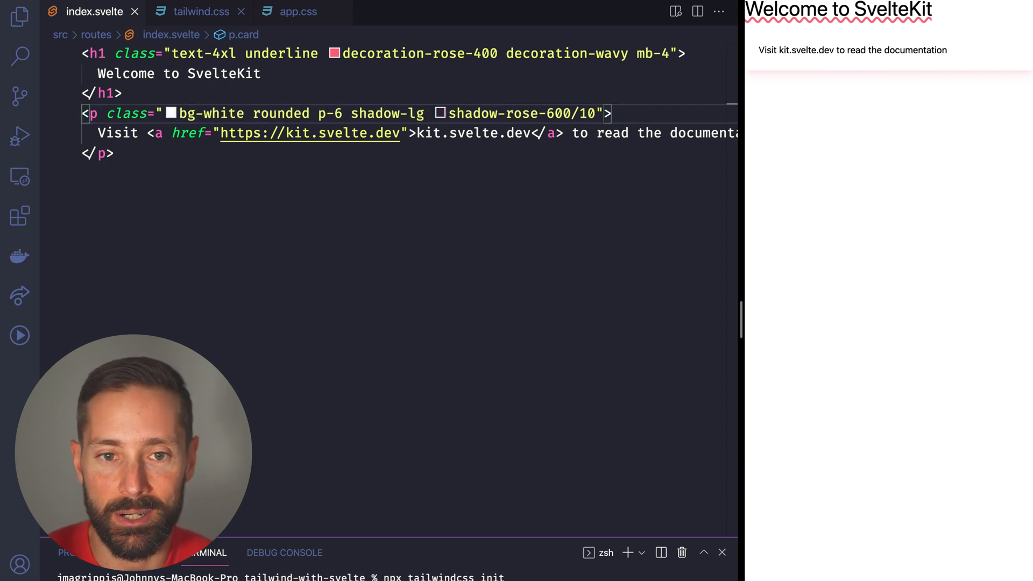
left_click(197, 12)
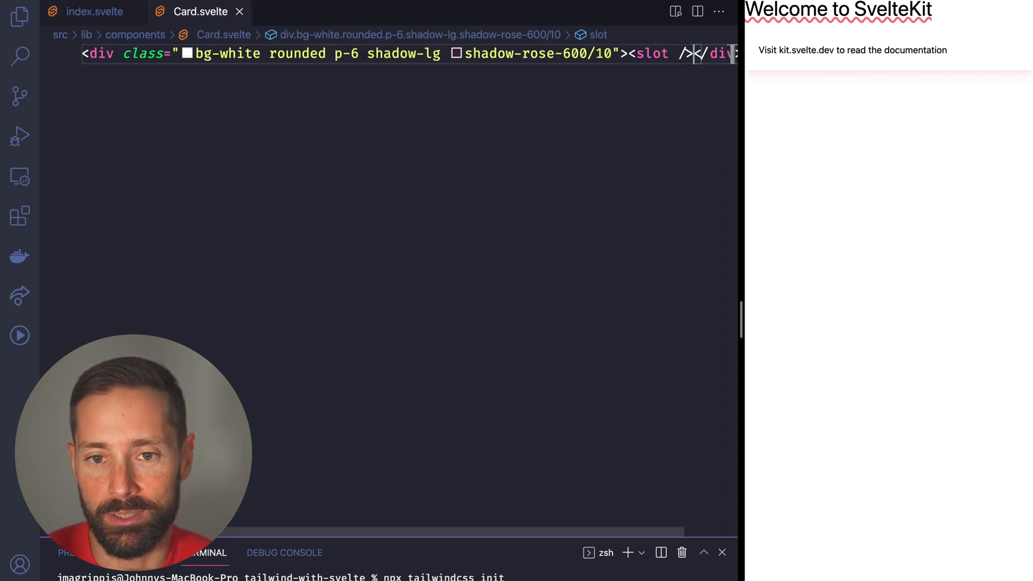
right_click(857, 297)
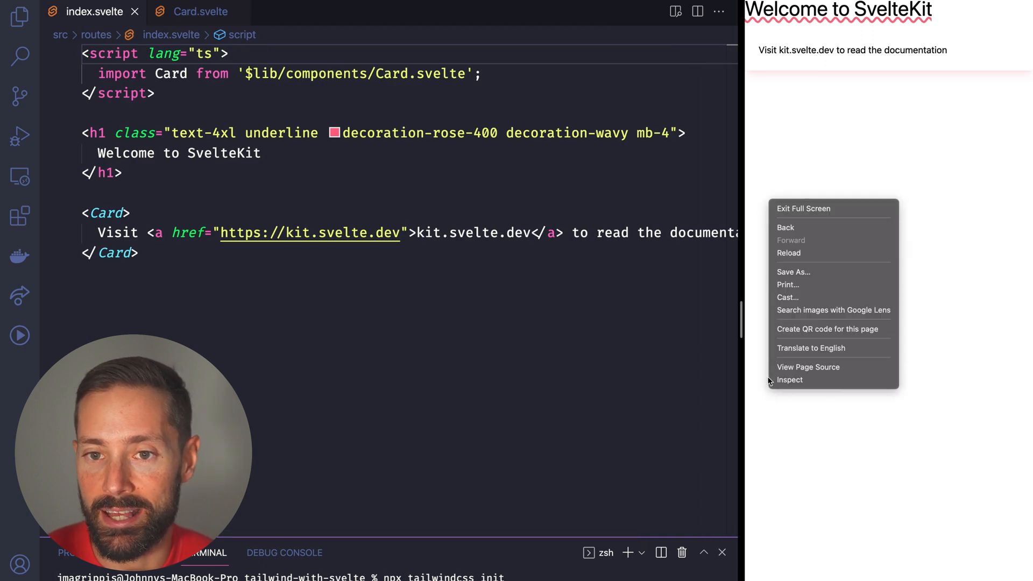
left_click(789, 380)
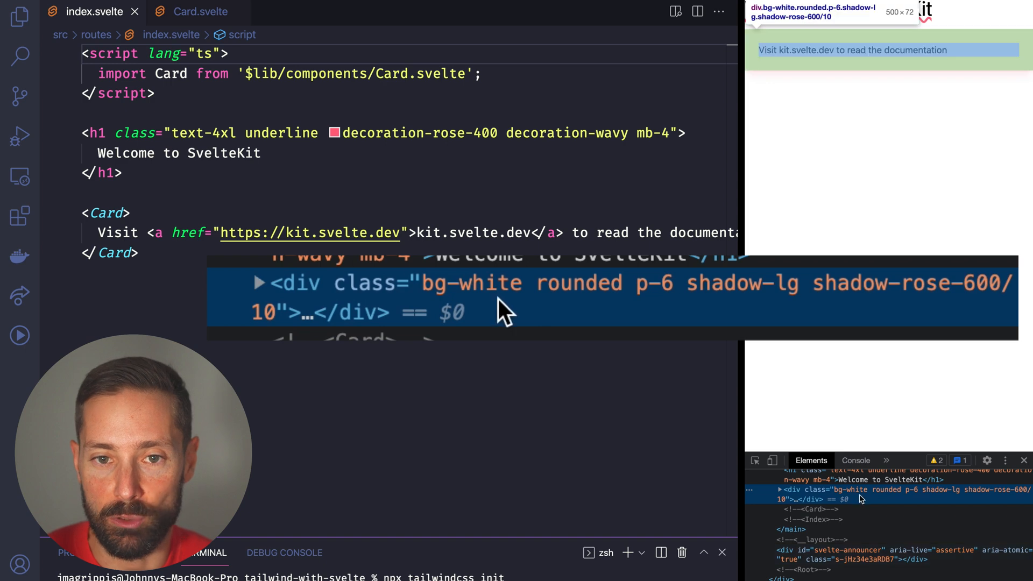
left_click(199, 11)
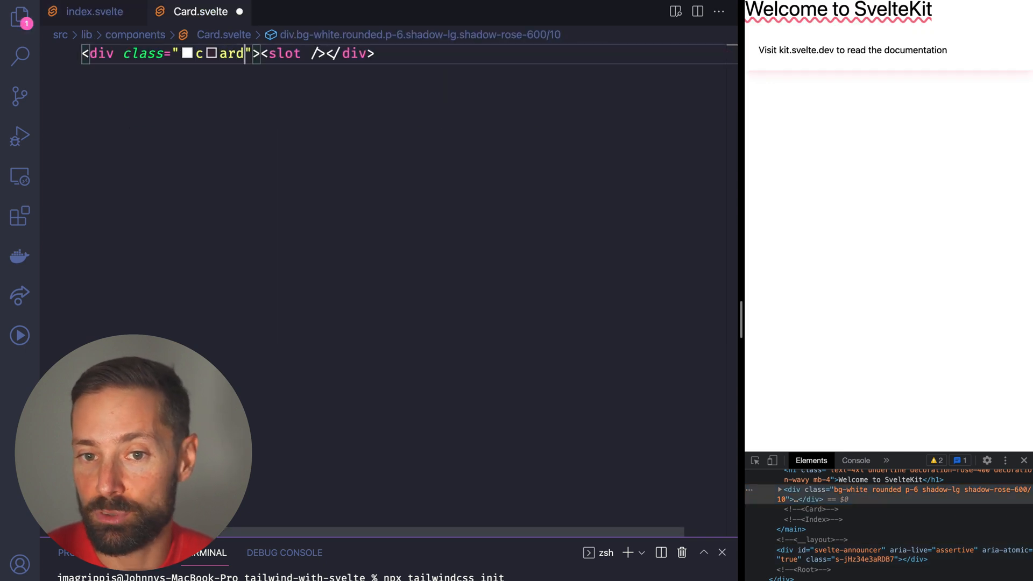